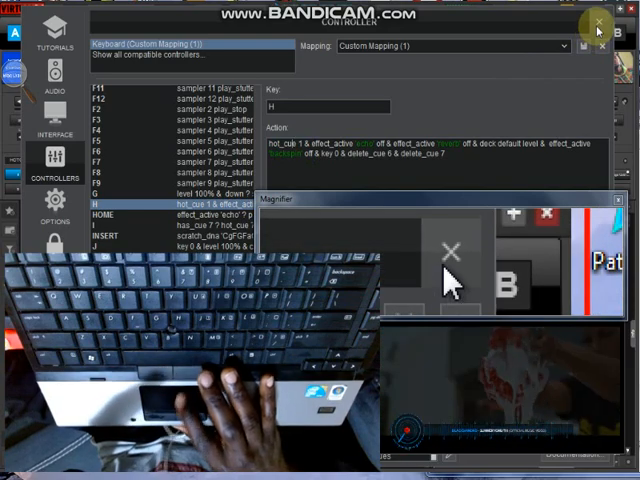
Close the Controller settings window to return to the two loaded mixing decks.
click(597, 24)
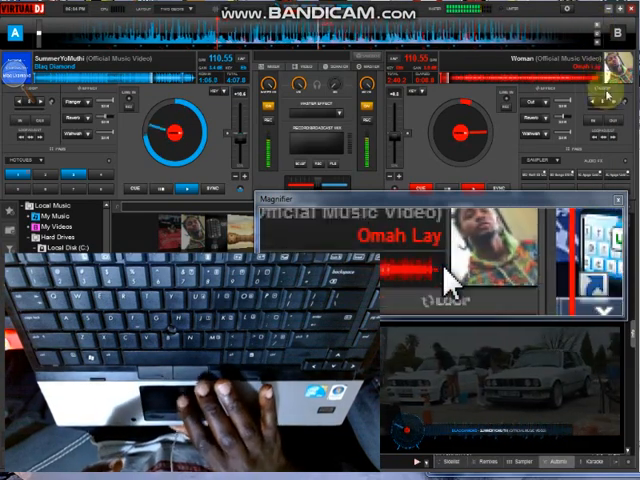